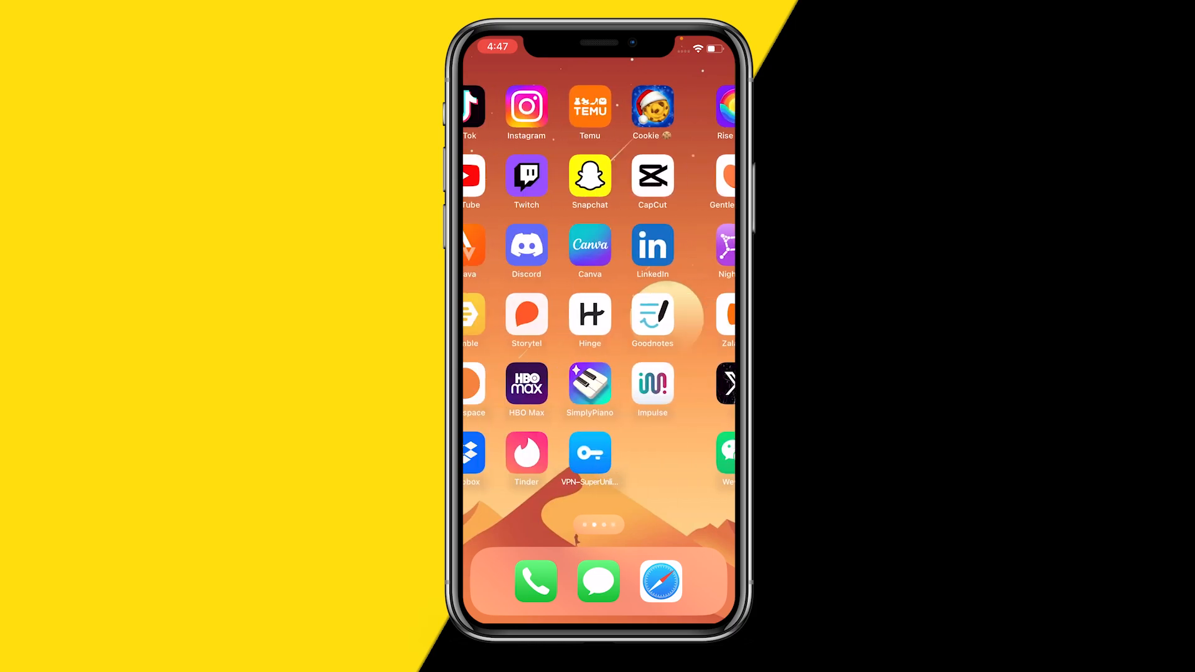
Step: Swipe to the Home Screen page holding Settings and the Batteries widget at 50%
scroll("left", 3)
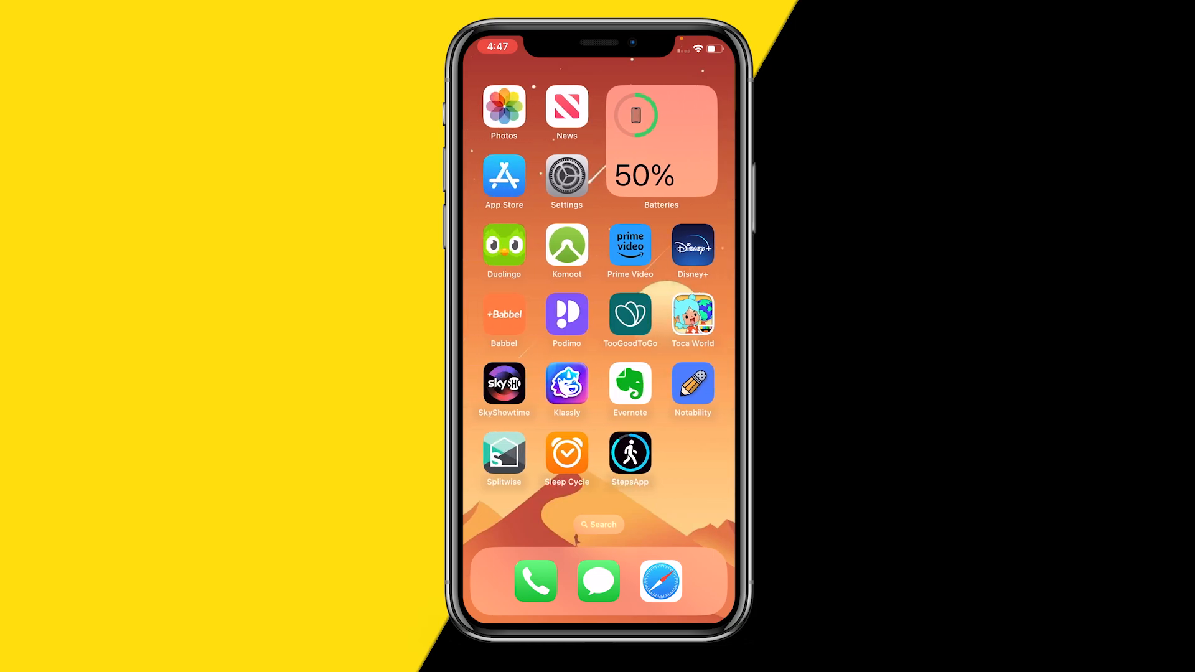
Step: In Settings, view Battery Health & Charging showing 87% maximum capacity
left_click(564, 176)
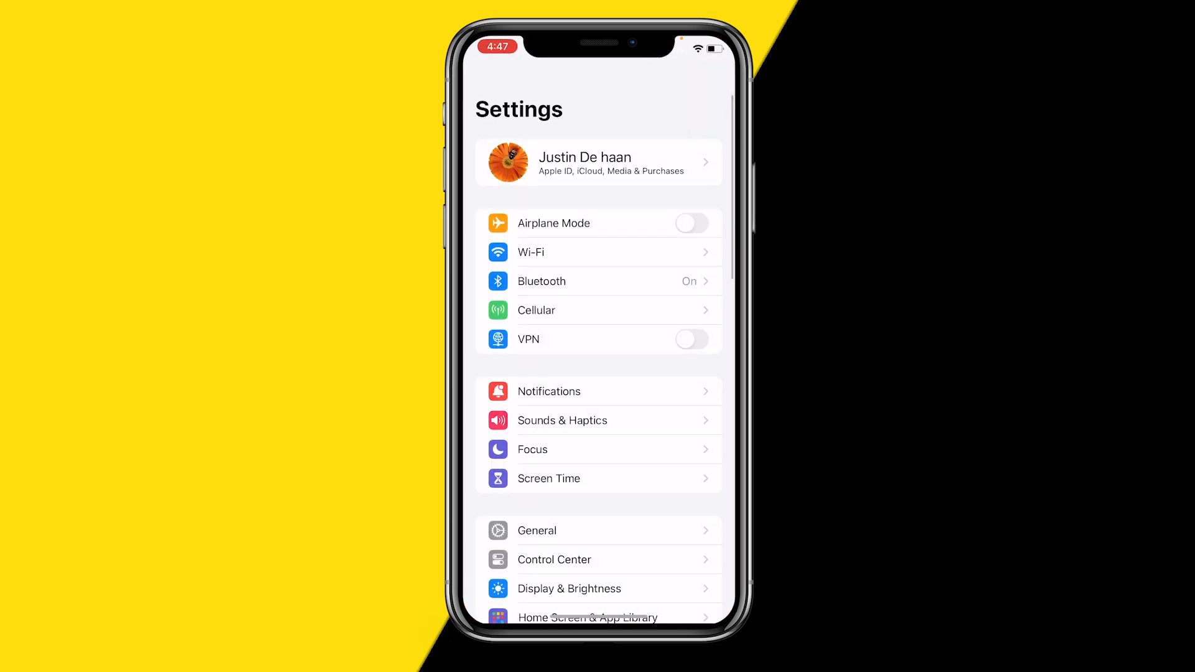
scroll("down", 3)
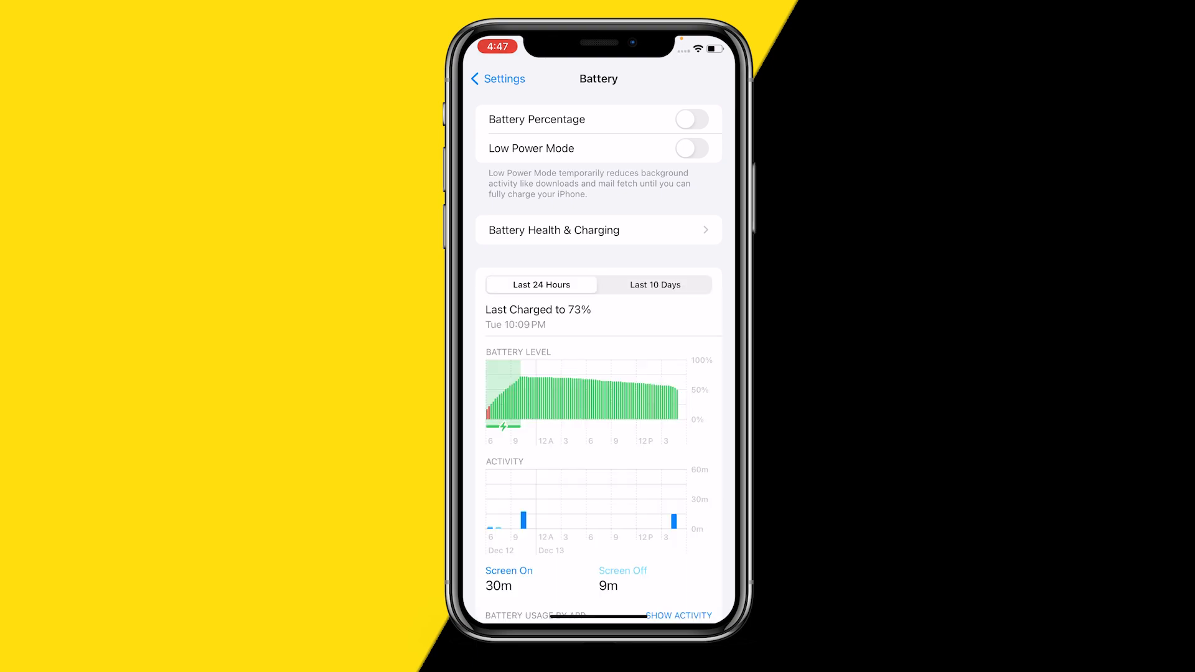
left_click(598, 229)
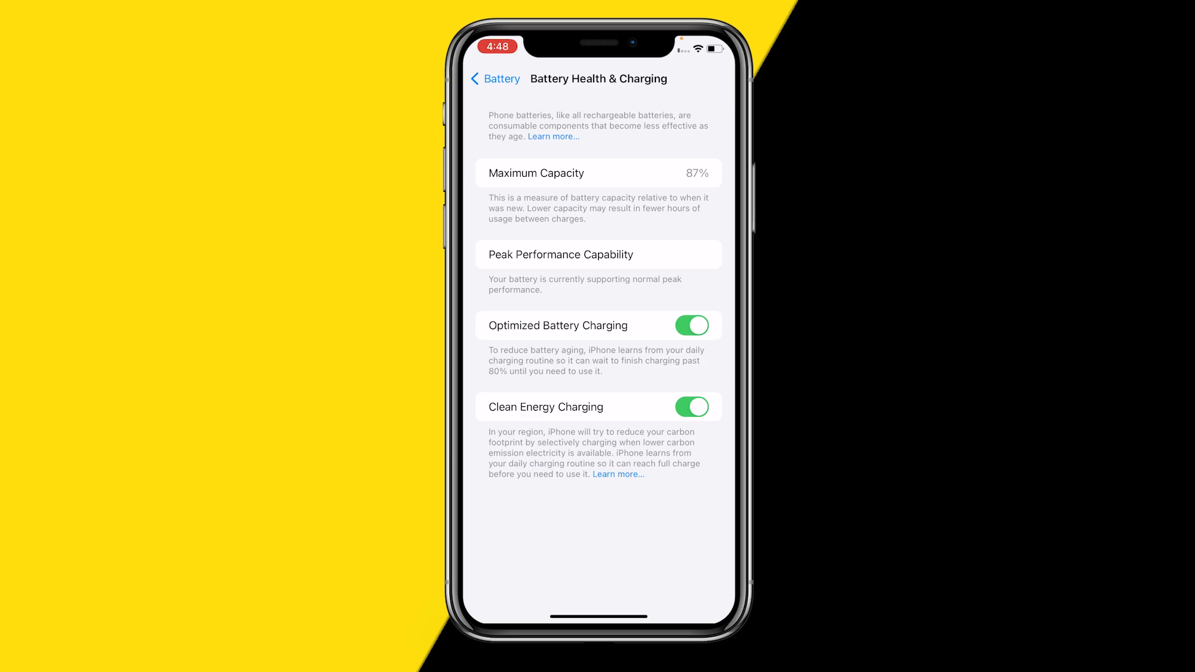
Step: From General, check Software Update showing iOS 17.2 (1.14 GB) available, then back to General
left_click(494, 79)
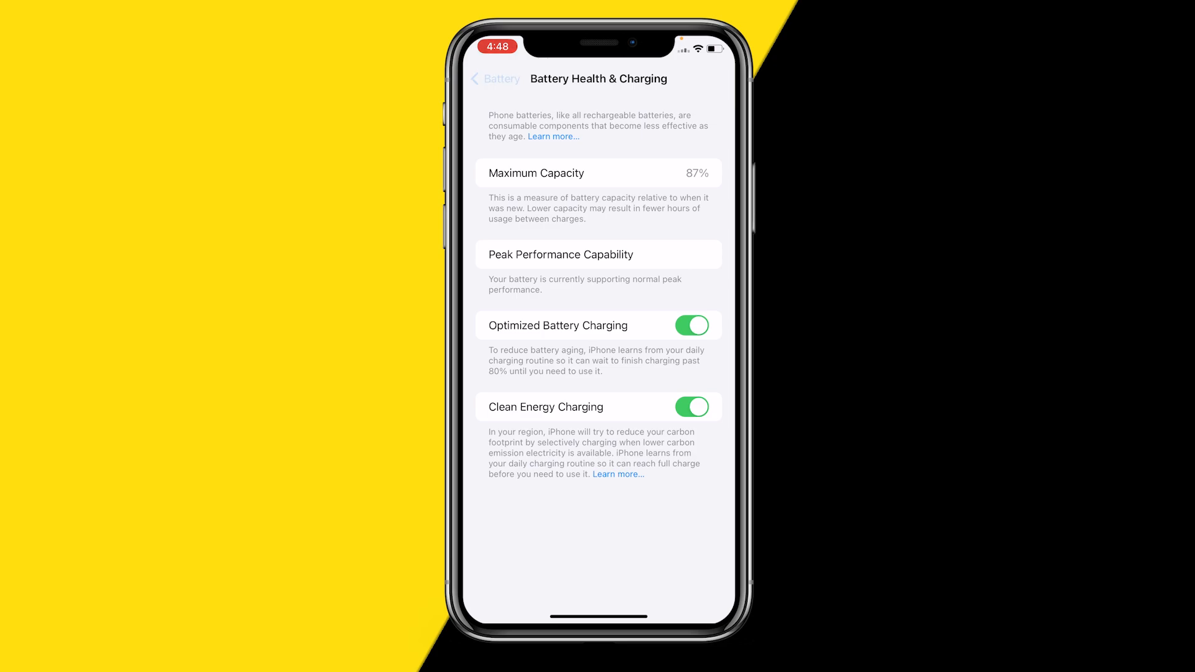
left_click(494, 79)
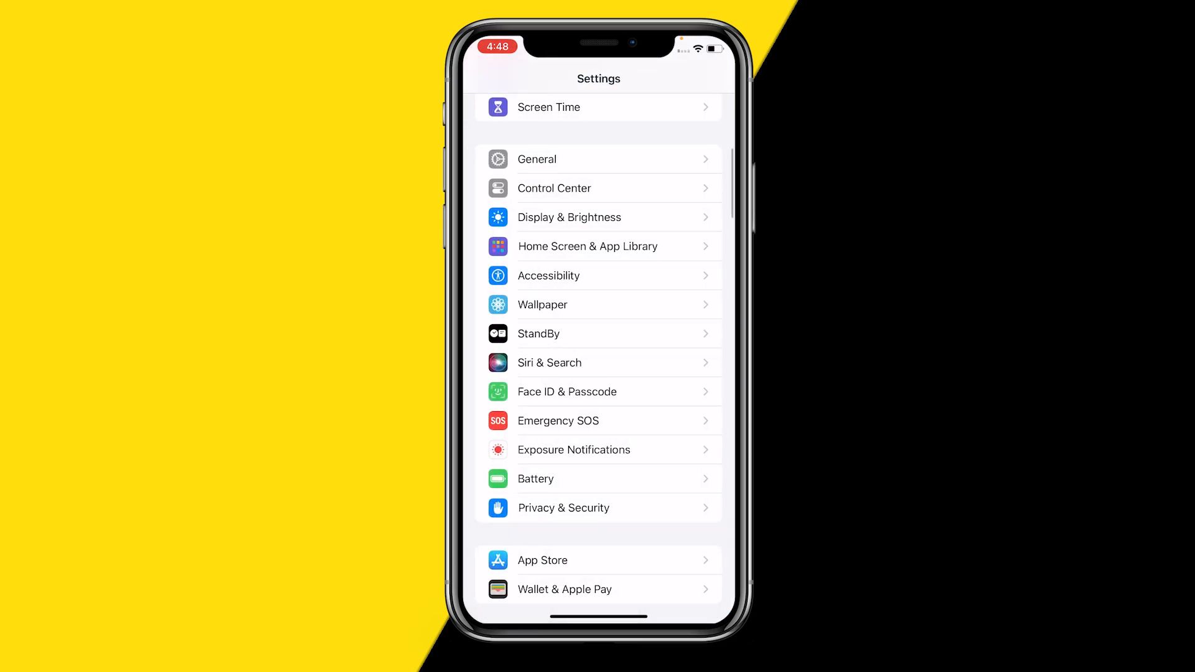
left_click(599, 160)
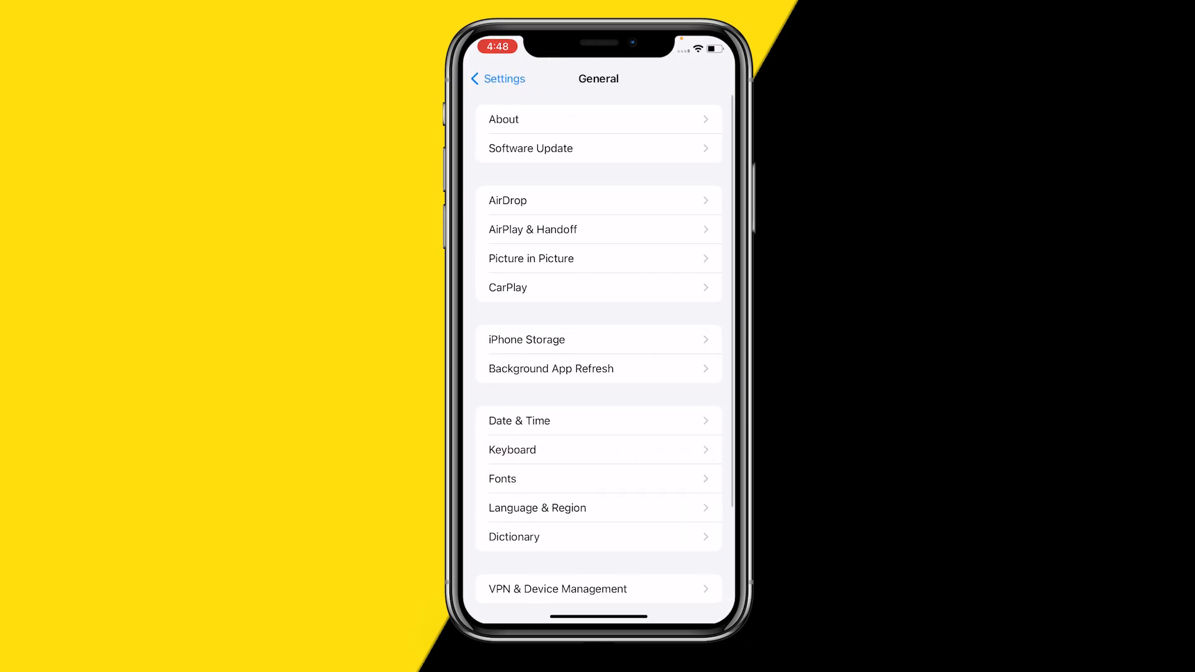
left_click(598, 148)
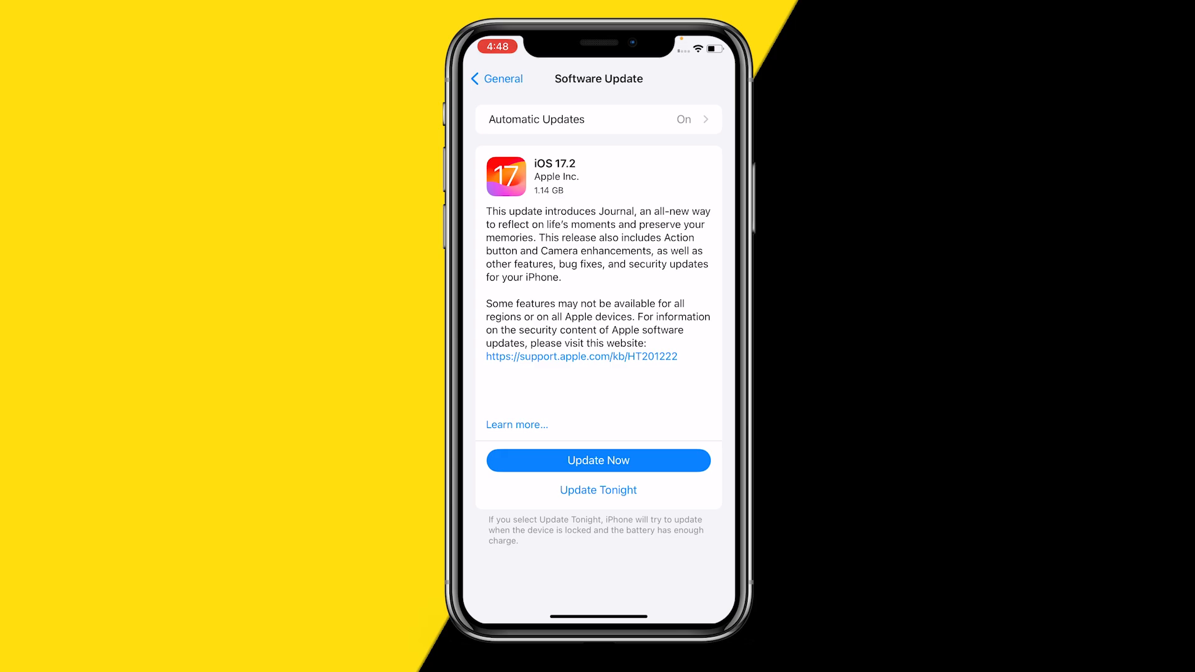
left_click(496, 78)
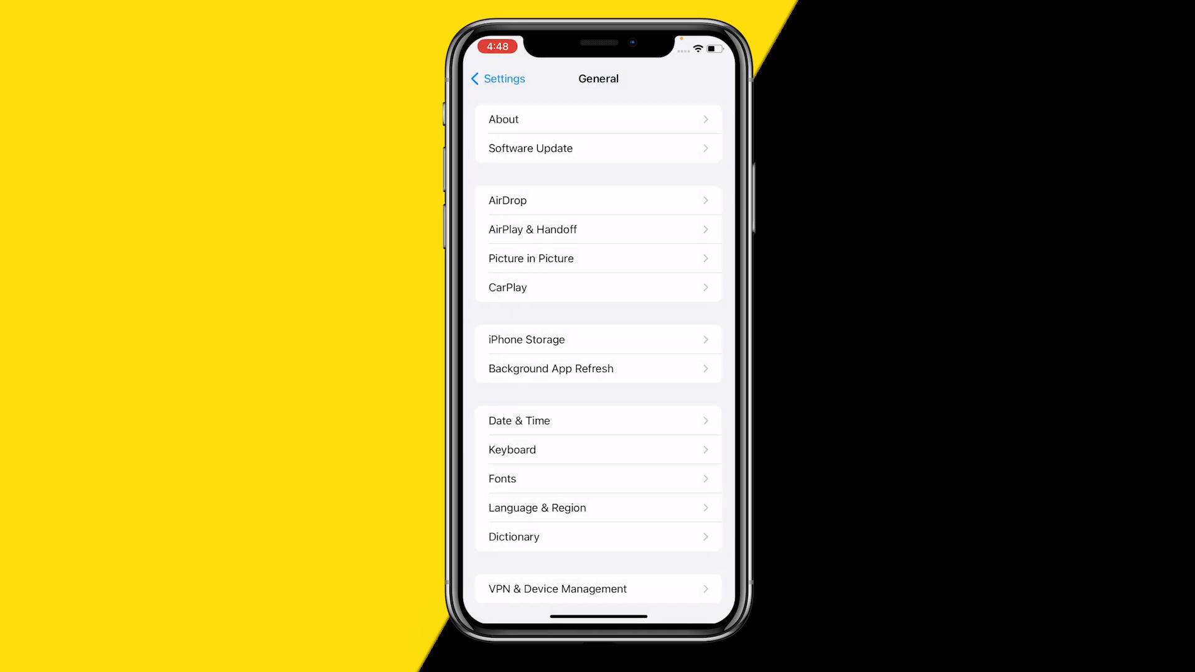
Step: View iPhone Storage, 45.27 GB of 64 GB used, scrolling the apps by size with Photos at 5.03 GB
left_click(497, 78)
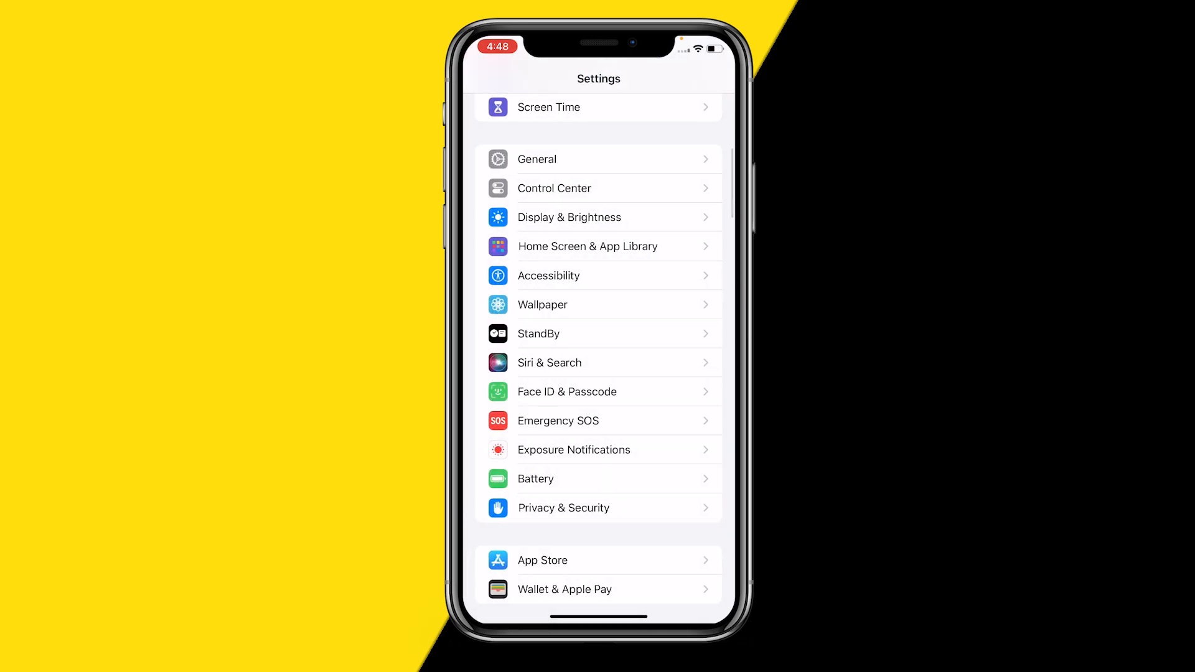
left_click(537, 158)
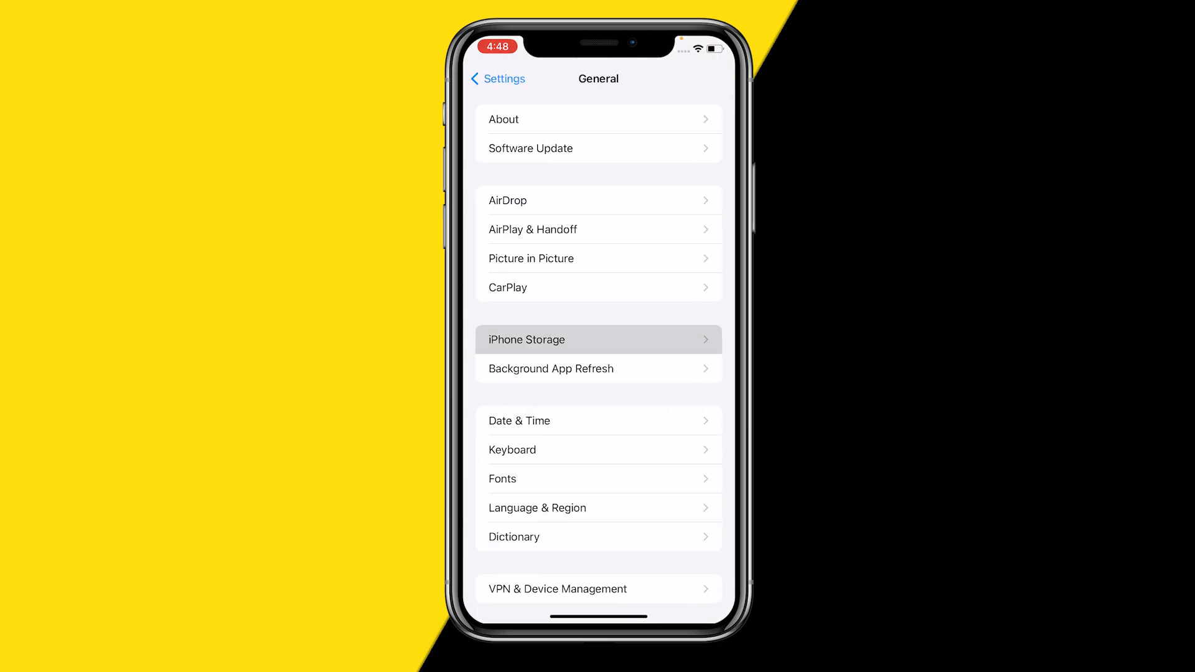
left_click(599, 339)
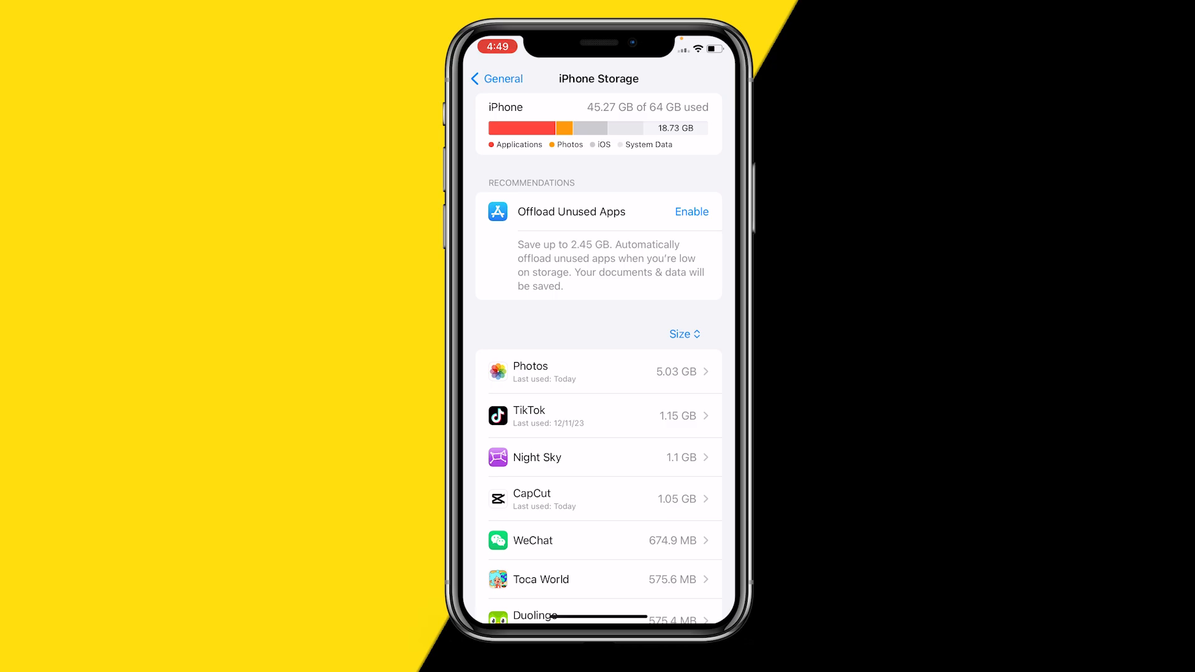
scroll("down", 3)
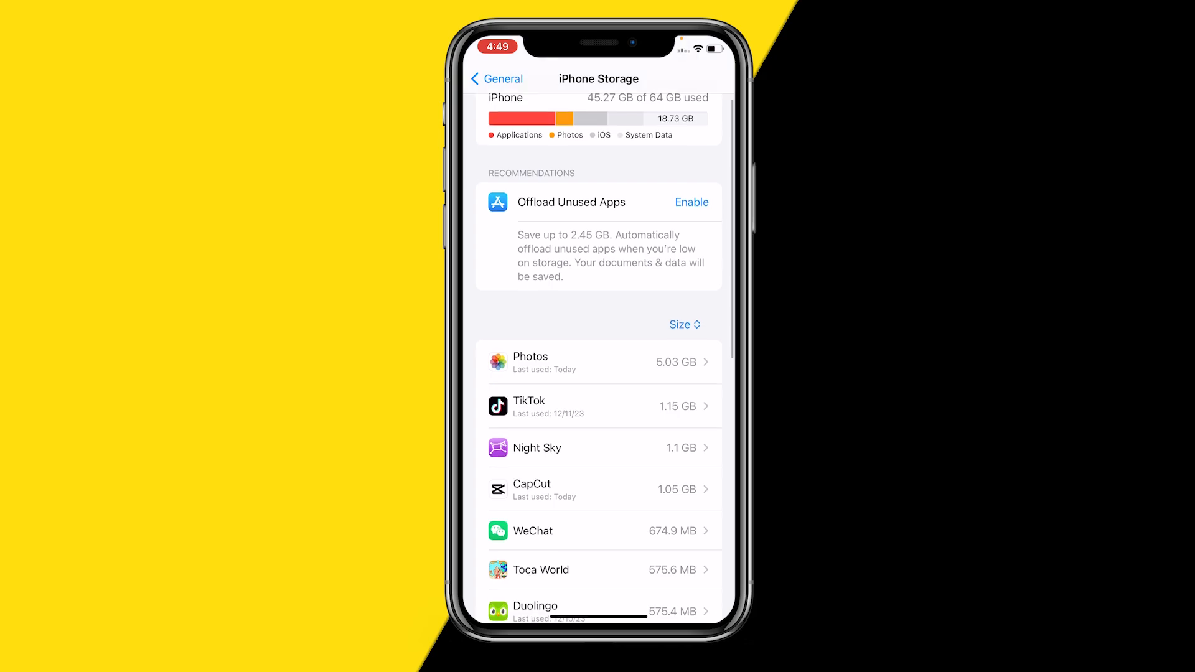
scroll("down", 3)
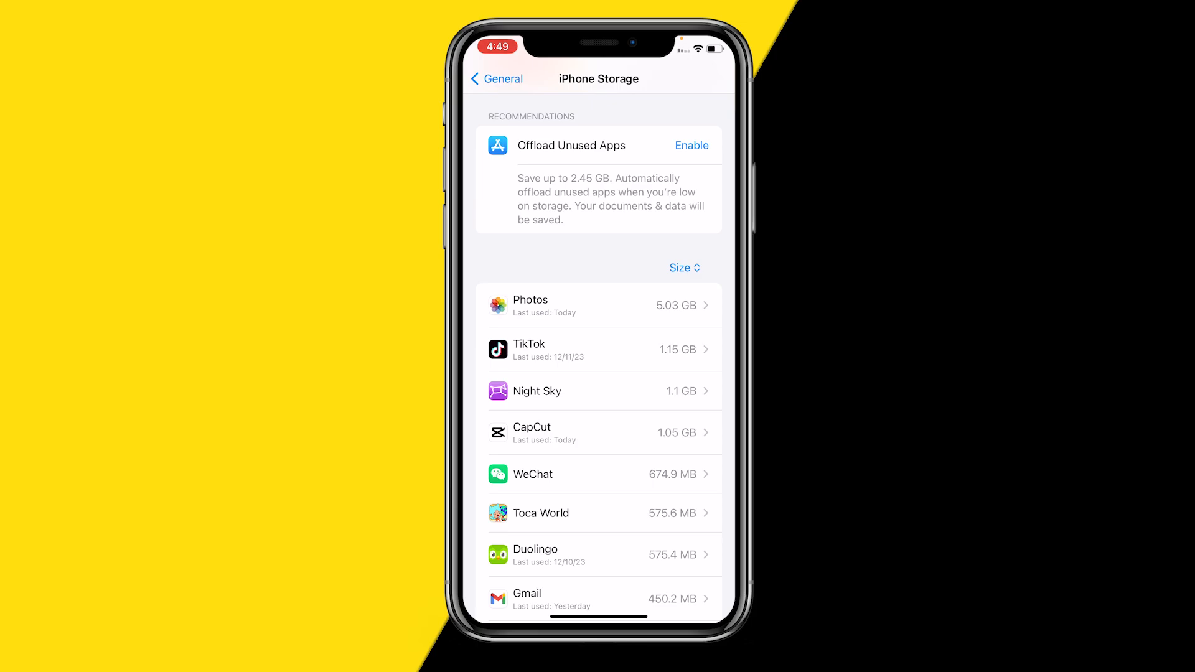
scroll("down", 3)
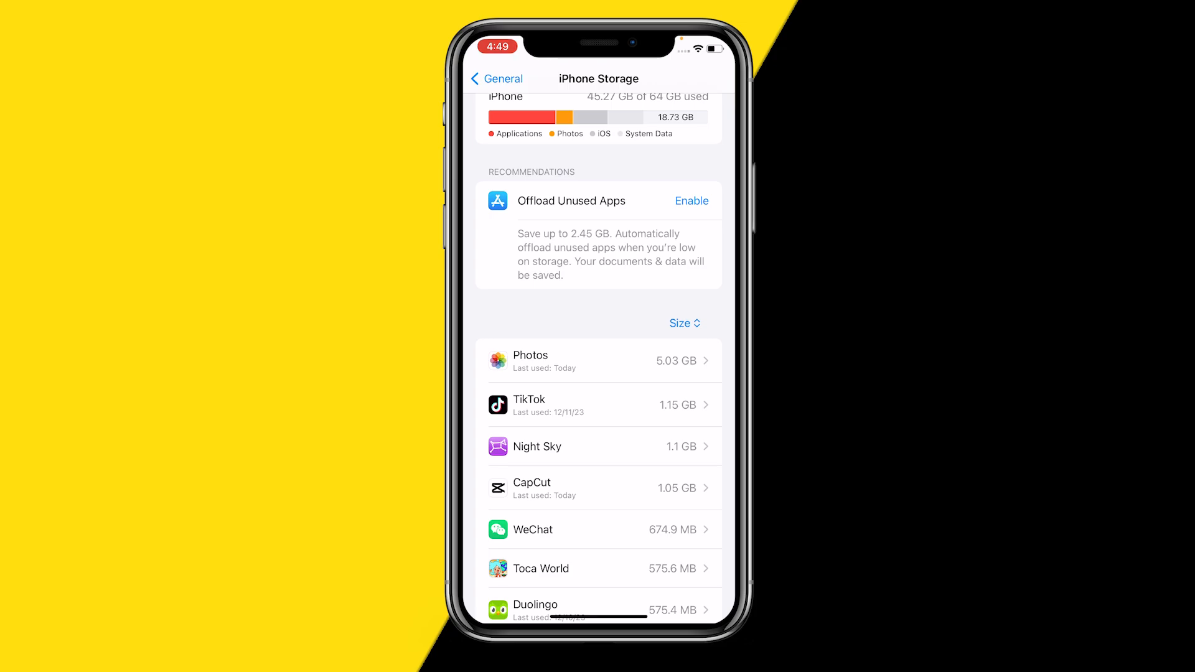
scroll("down", 3)
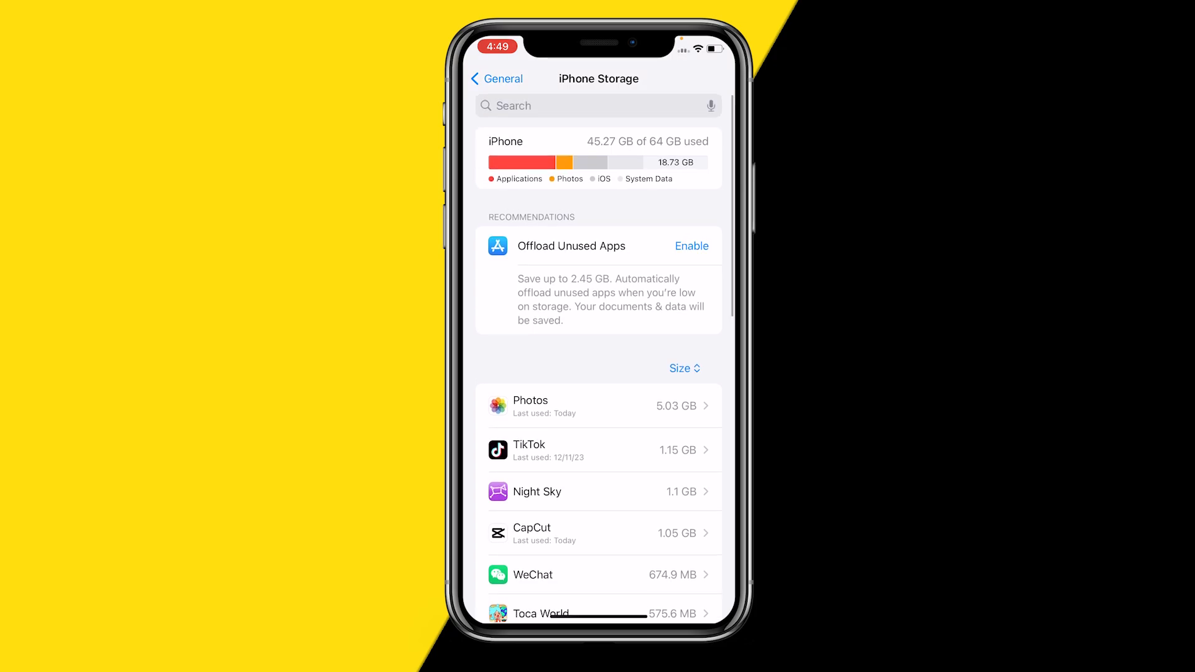
scroll("down", 3)
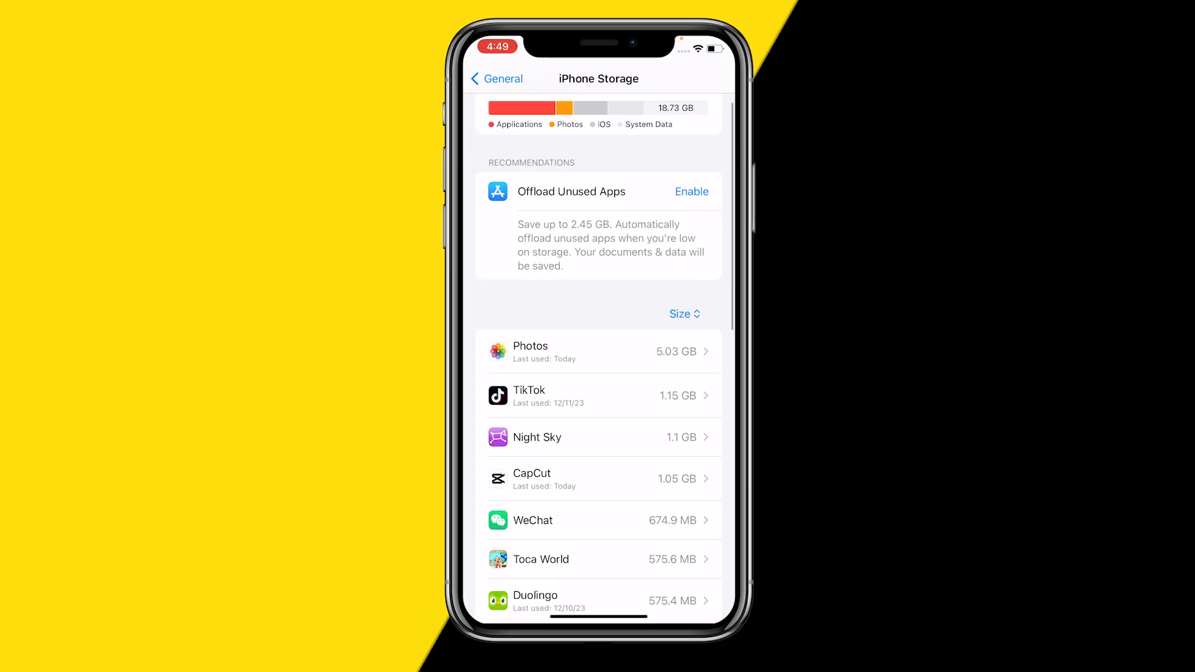
scroll("down", 3)
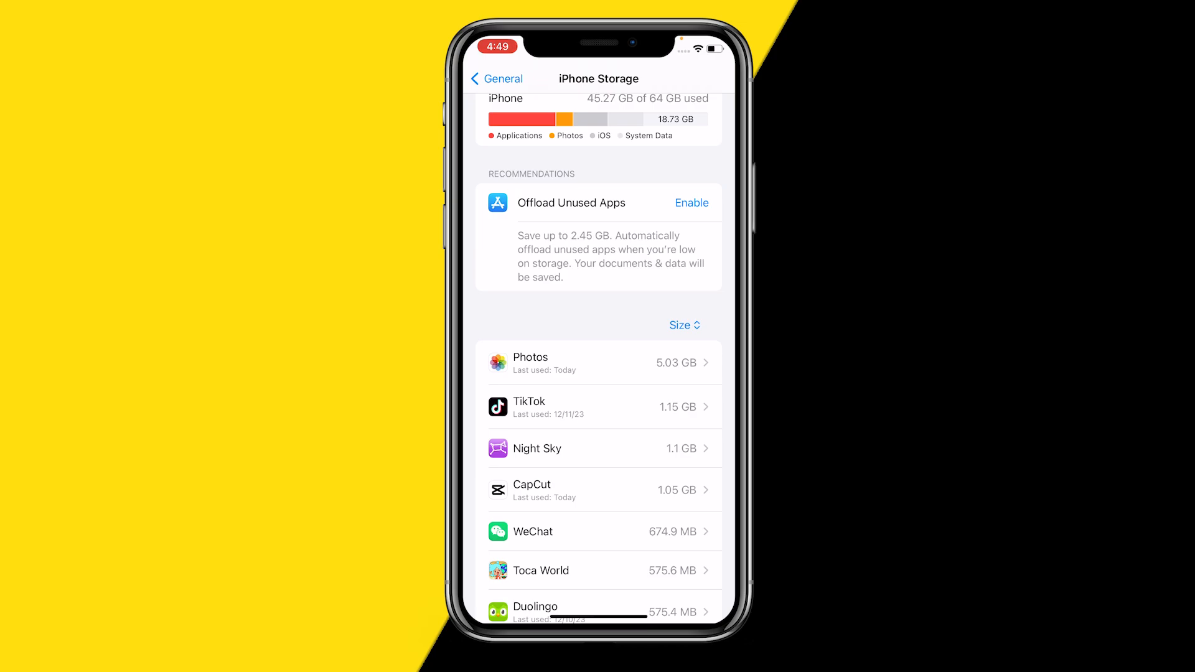
Step: Return from iPhone Storage to the main Settings list with Notifications, General and Battery
left_click(496, 77)
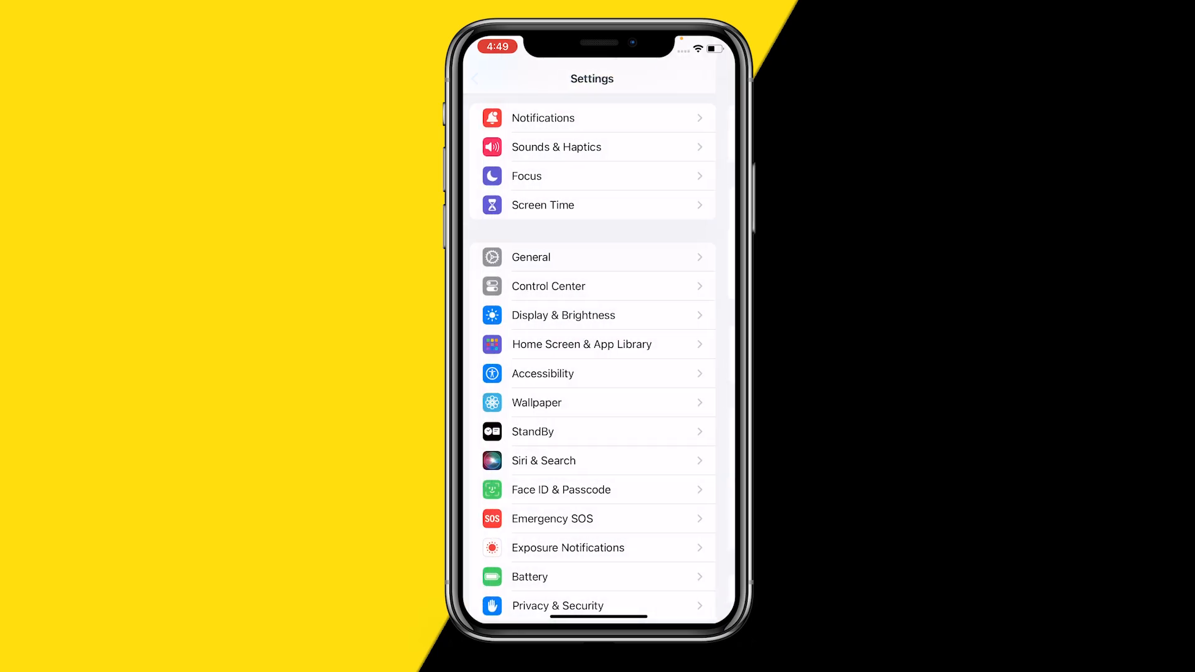
scroll("down", 3)
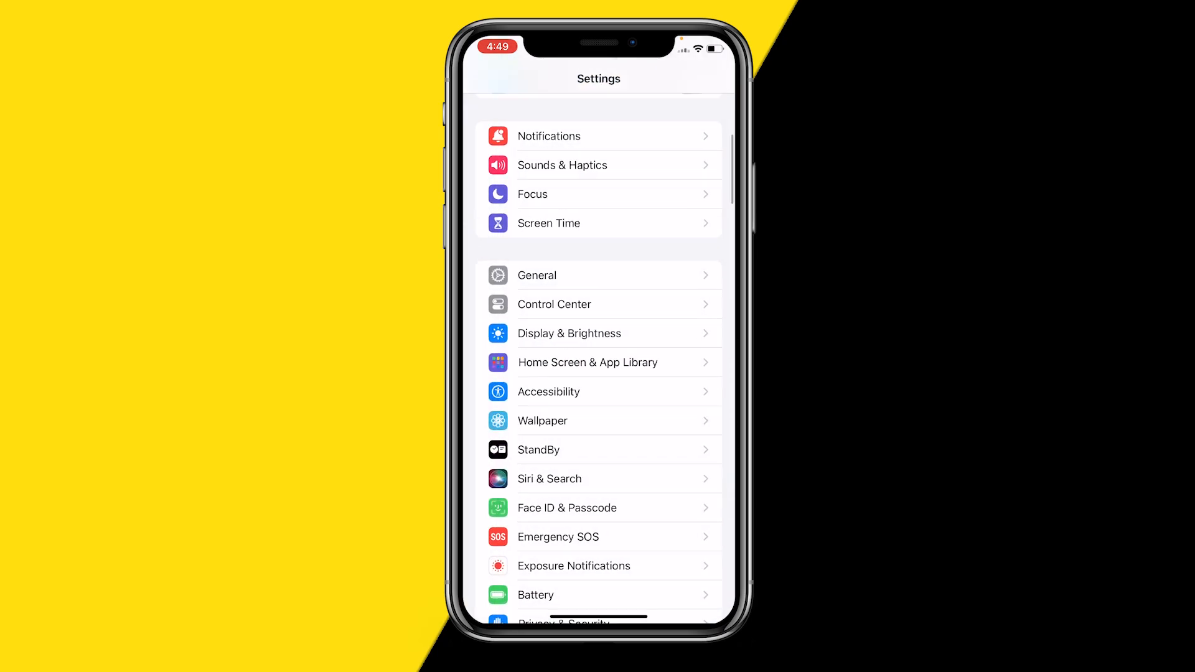